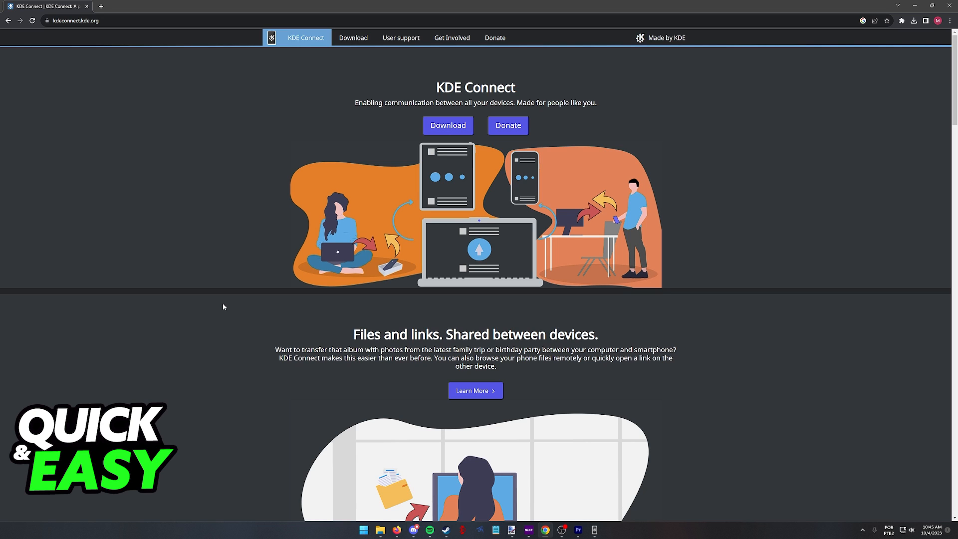
pyautogui.moveTo(348, 305)
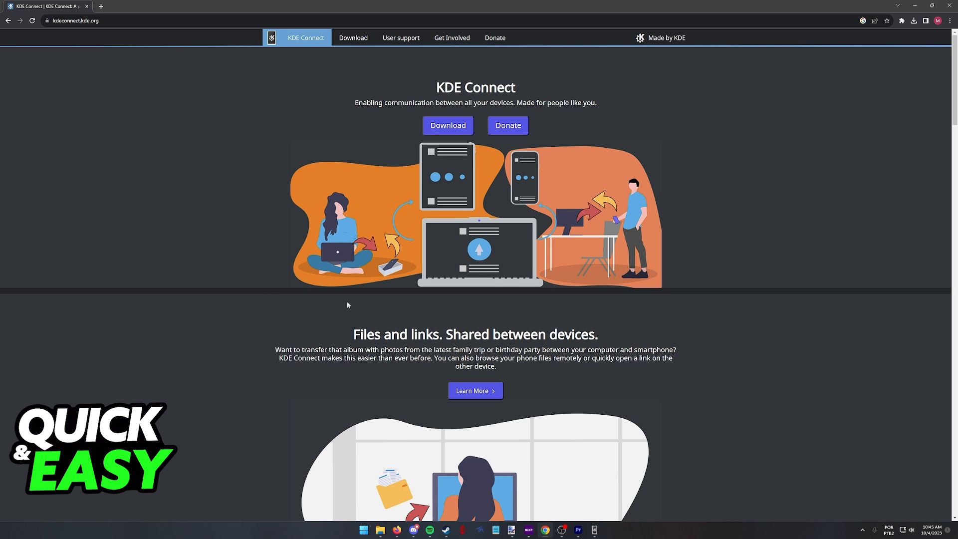
# Reach the Download page and view the Windows section with Microsoft Store and offline installers
pyautogui.scroll(-3)
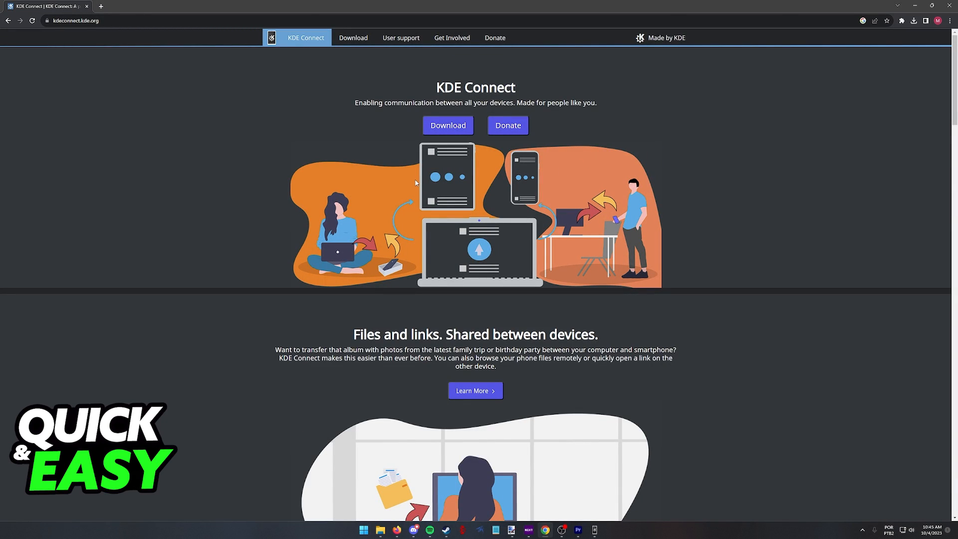
pyautogui.moveTo(369, 103)
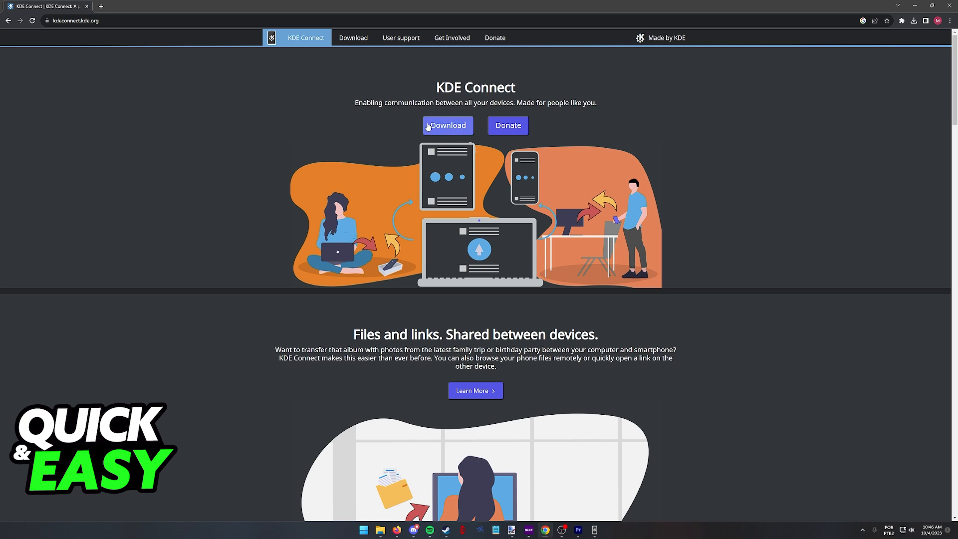
pyautogui.click(447, 126)
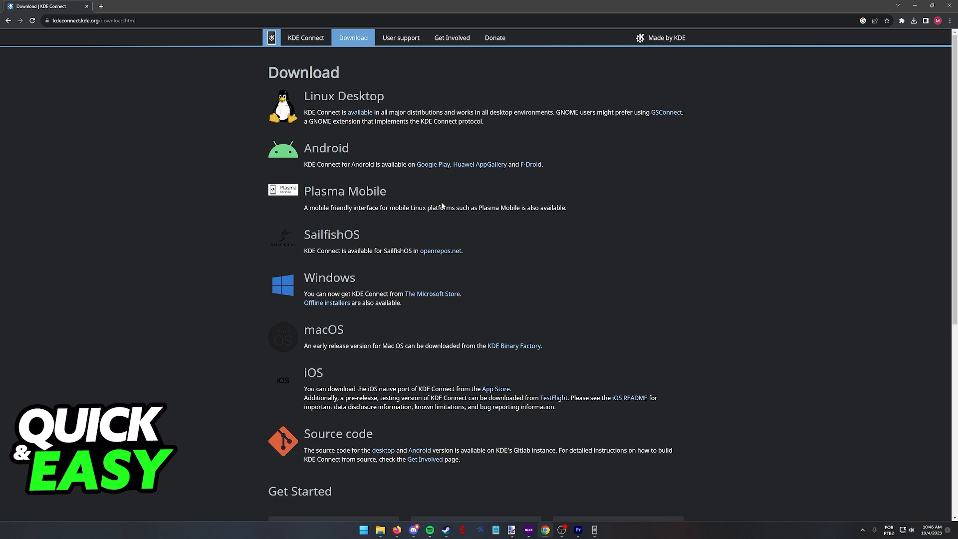
pyautogui.moveTo(304, 278)
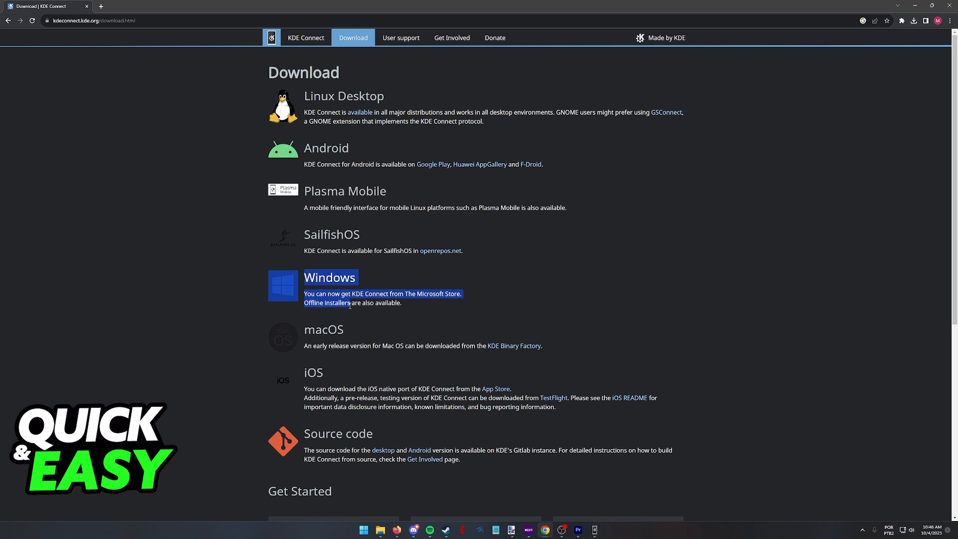
pyautogui.click(347, 84)
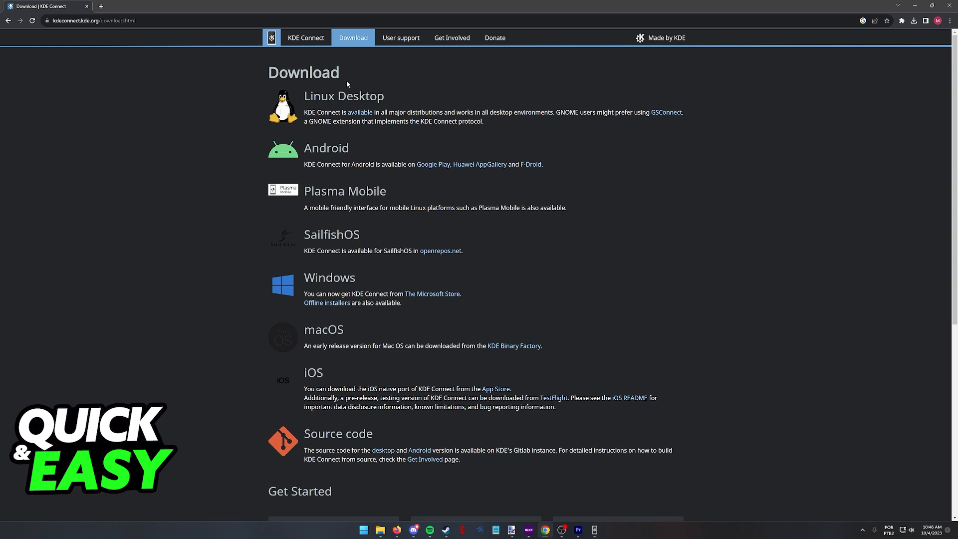
pyautogui.moveTo(486, 141)
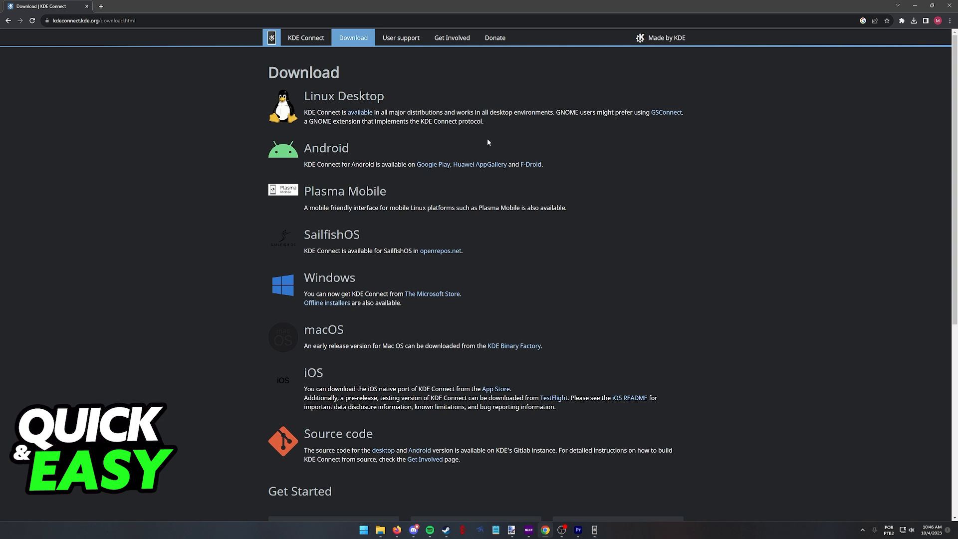
pyautogui.moveTo(652, 294)
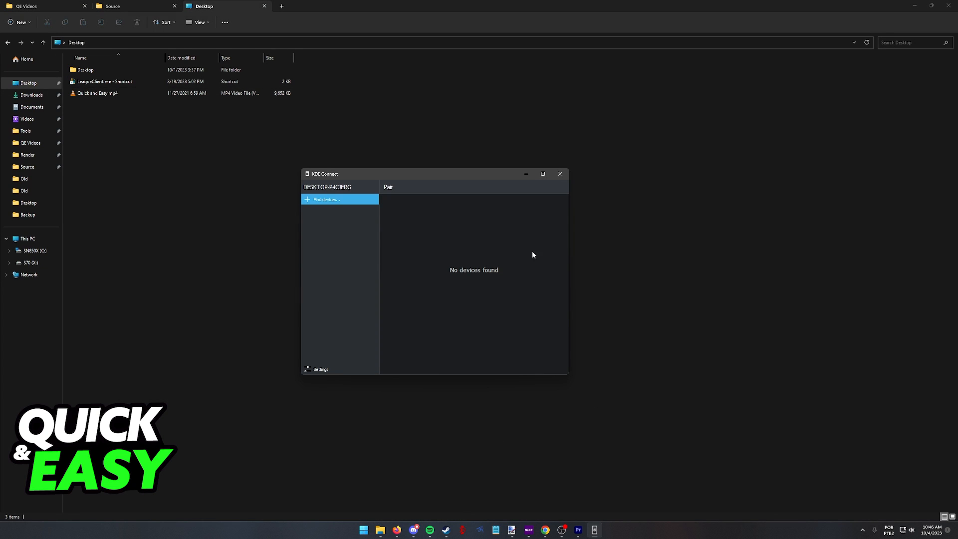
# Drag the KDE Connect window, reporting no devices found, over the desktop folder
pyautogui.moveTo(434, 174); pyautogui.dragTo(457, 175)
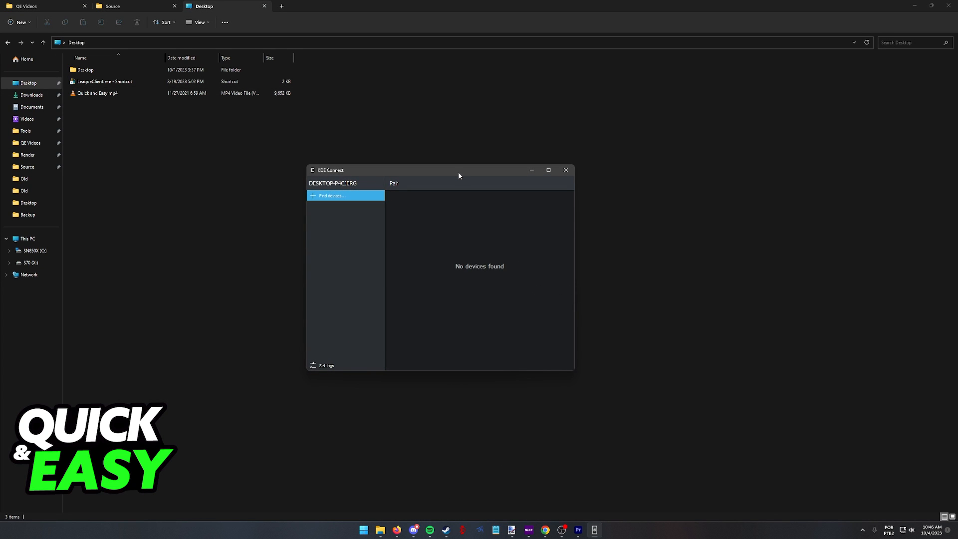
pyautogui.moveTo(457, 169); pyautogui.dragTo(454, 148)
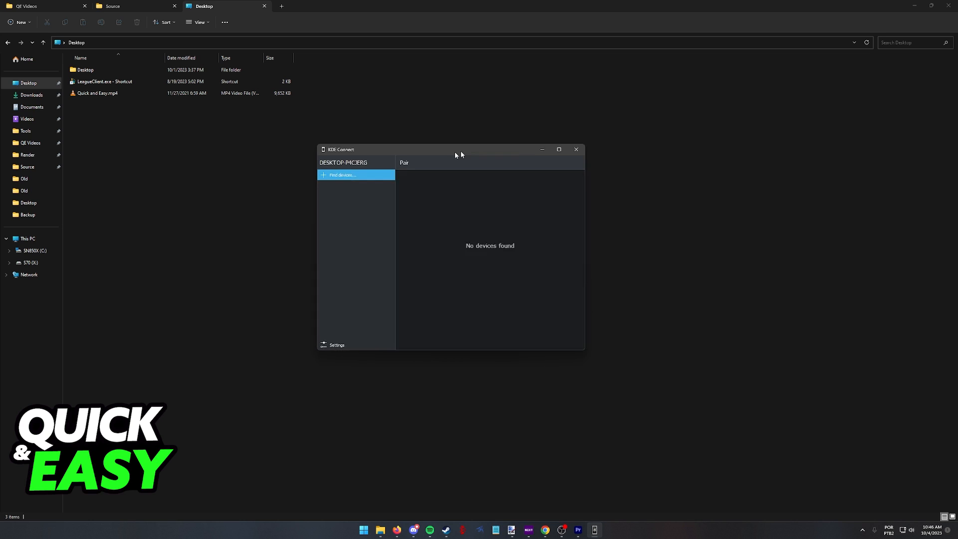
pyautogui.moveTo(454, 148); pyautogui.dragTo(428, 170)
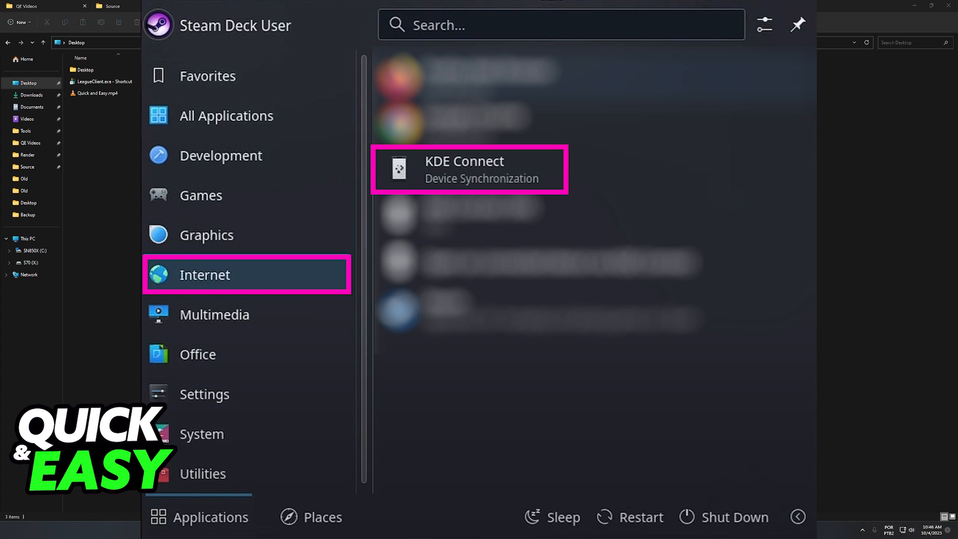
# Close the KDE Connect window on the Windows PC, leaving the Desktop folder open
pyautogui.click(469, 169)
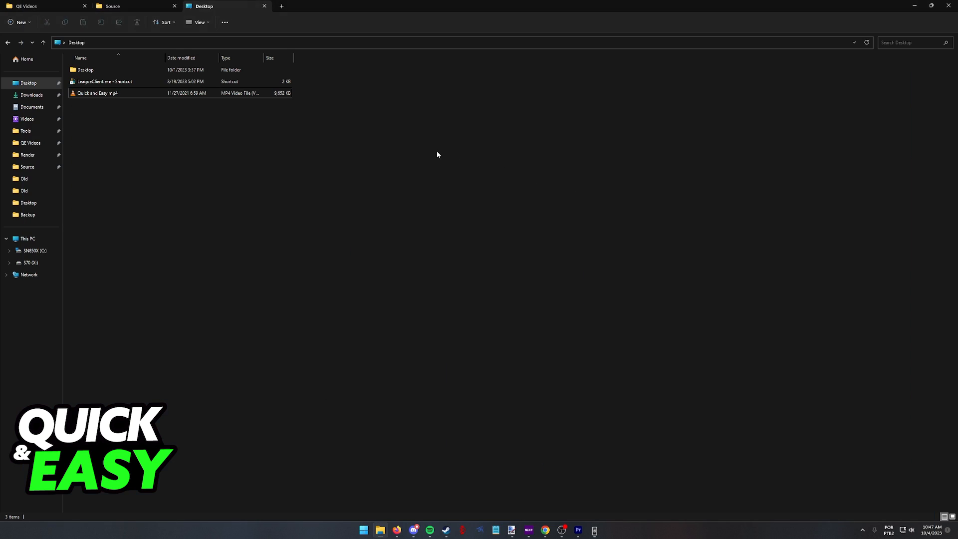
# Send Quick and Easy.mp4 to a remote device via the KDE Connect Send to entry
pyautogui.click(95, 94)
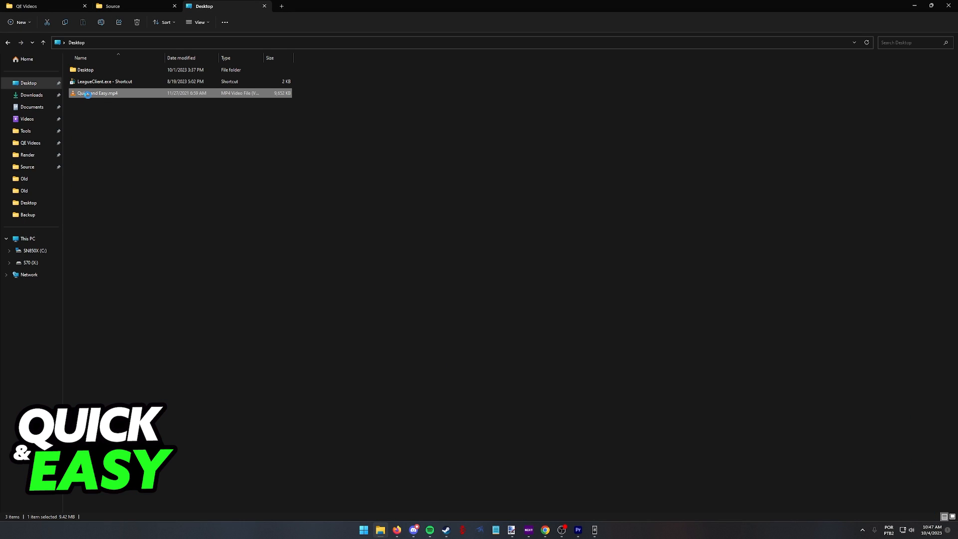
pyautogui.rightClick(88, 93)
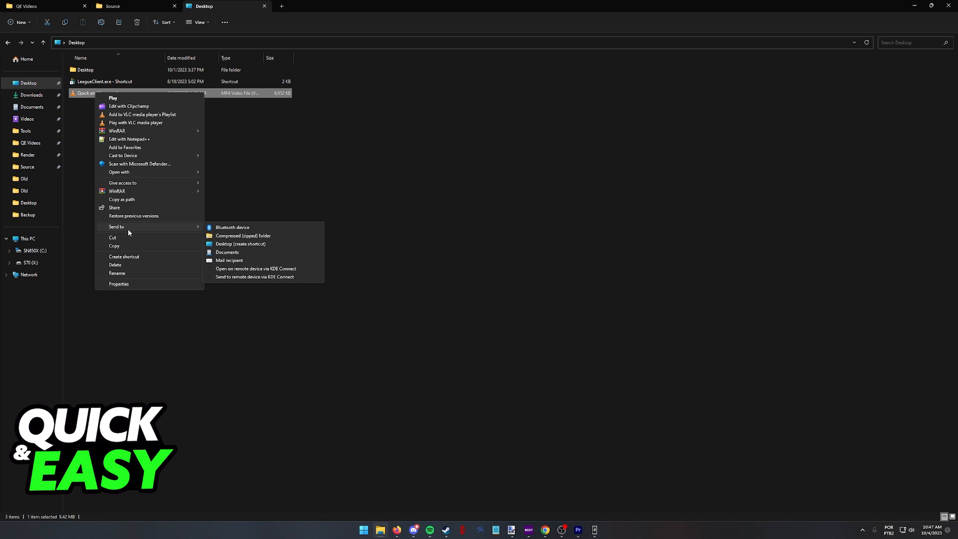
pyautogui.moveTo(243, 228)
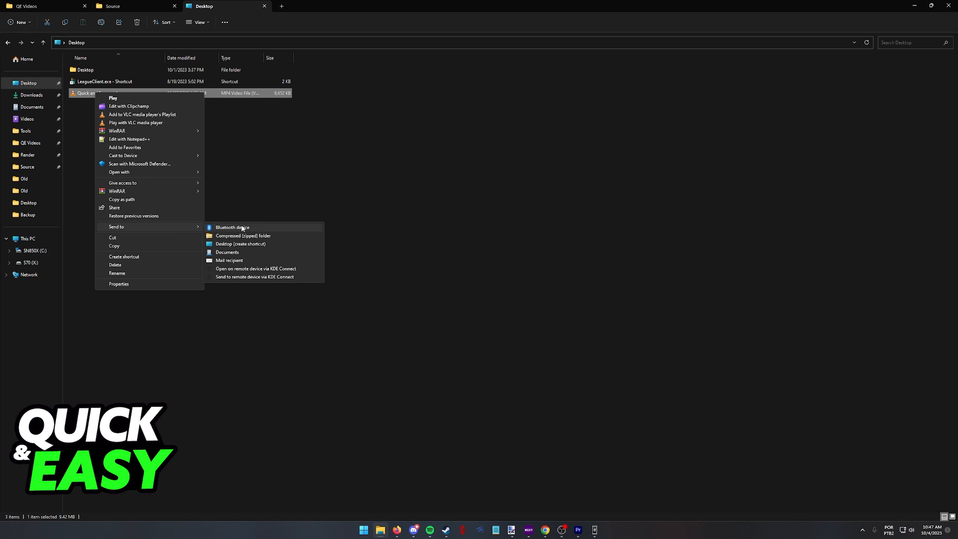
pyautogui.moveTo(252, 284)
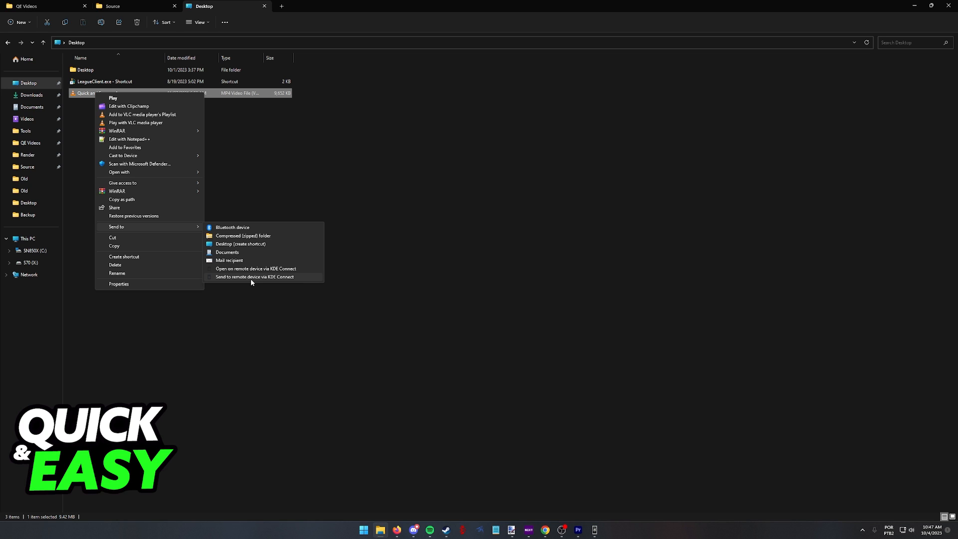
pyautogui.moveTo(280, 289)
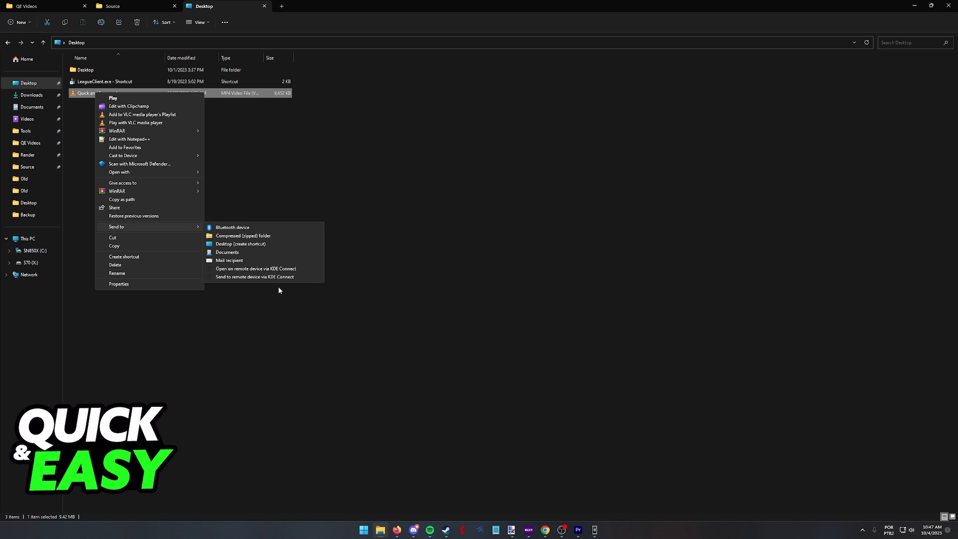
pyautogui.click(255, 277)
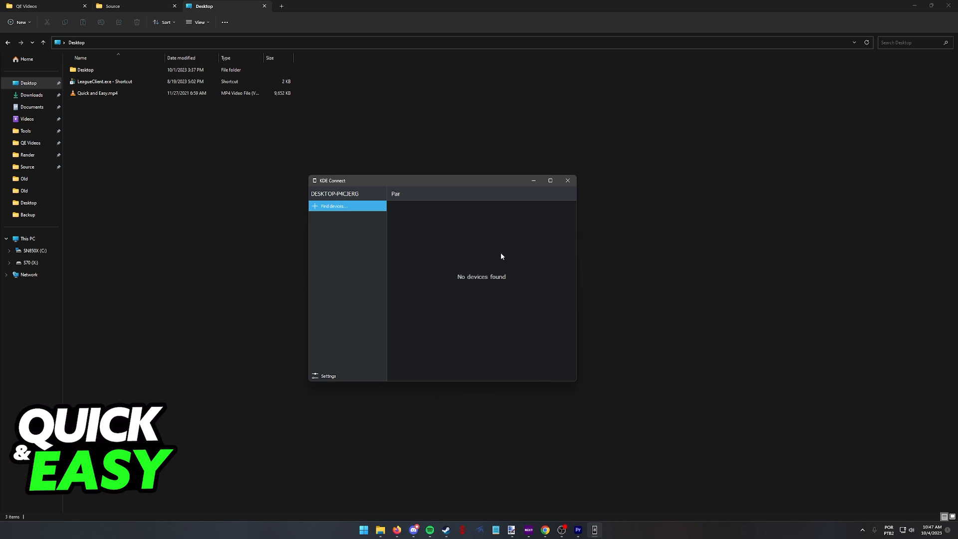
pyautogui.click(567, 180)
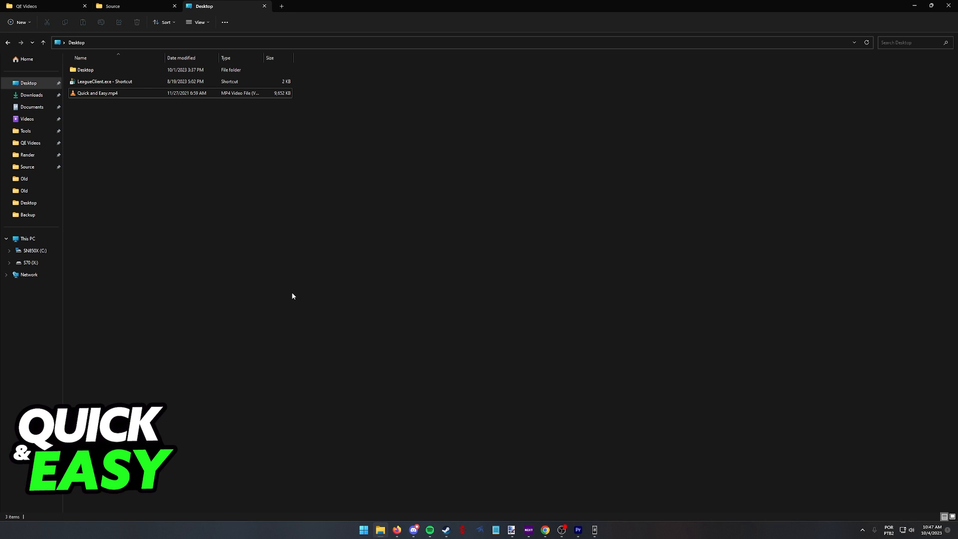
pyautogui.click(98, 94)
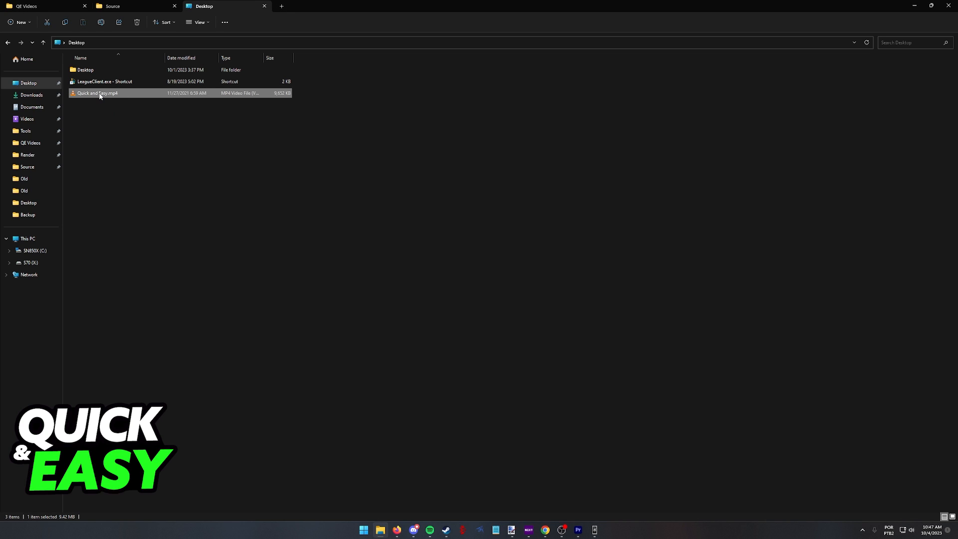
pyautogui.moveTo(102, 96)
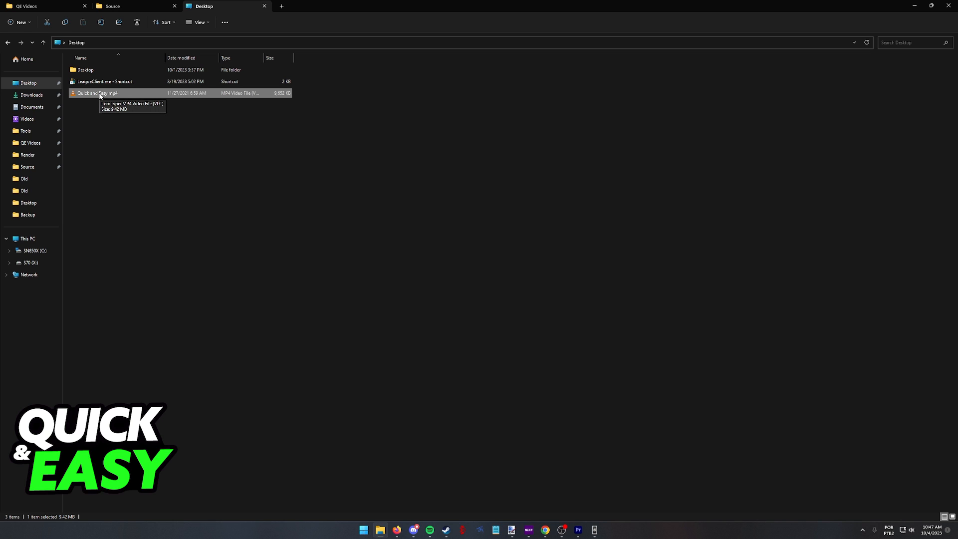
pyautogui.click(26, 107)
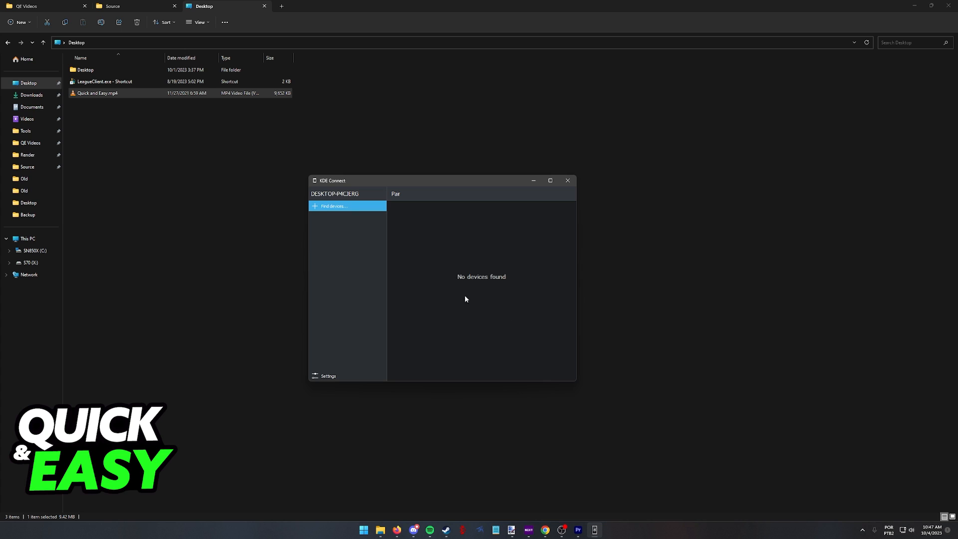
pyautogui.moveTo(483, 255)
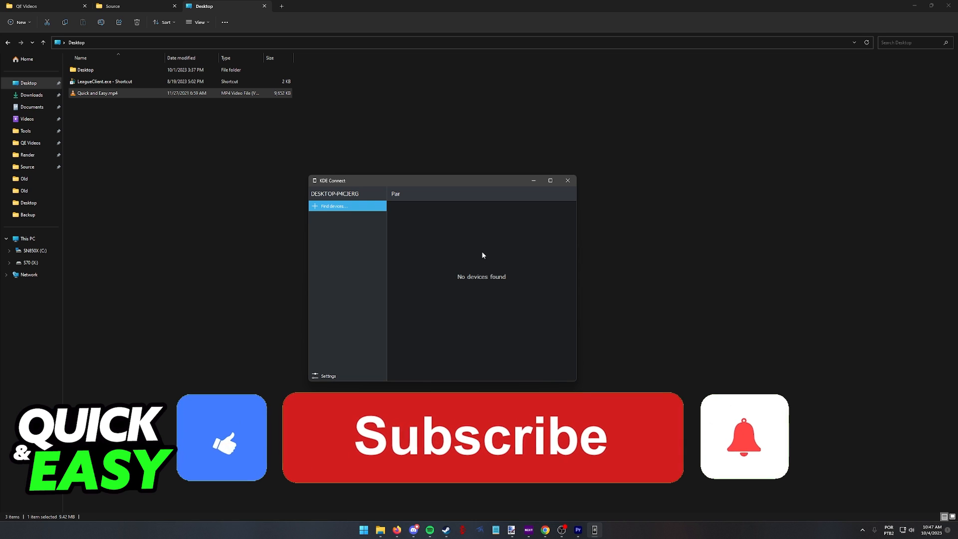
pyautogui.click(479, 443)
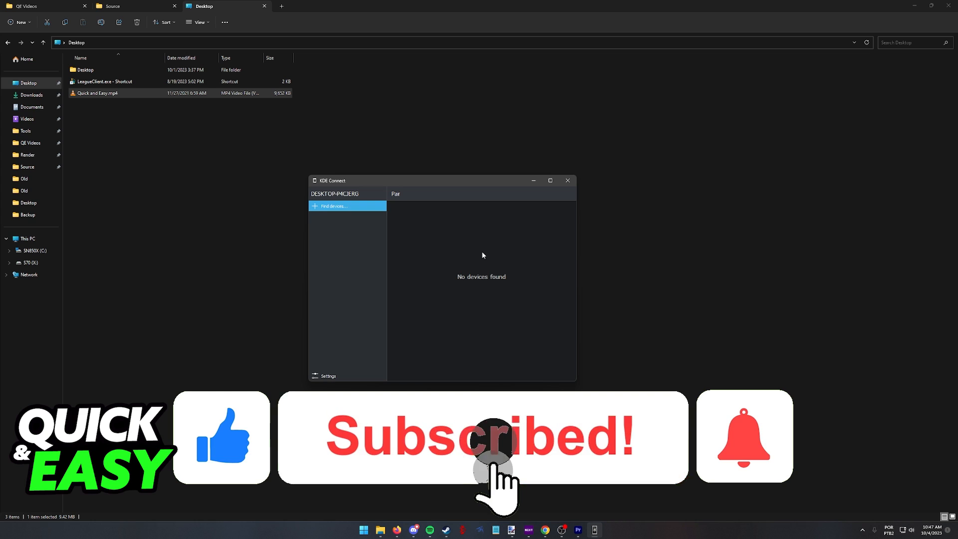